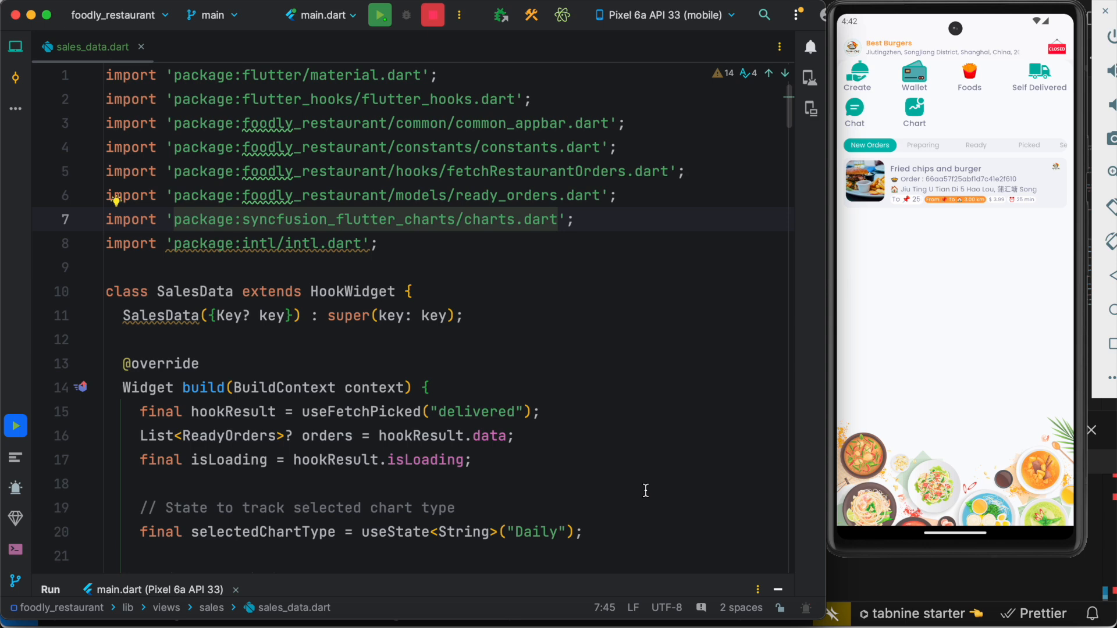
pyautogui.moveTo(915, 240)
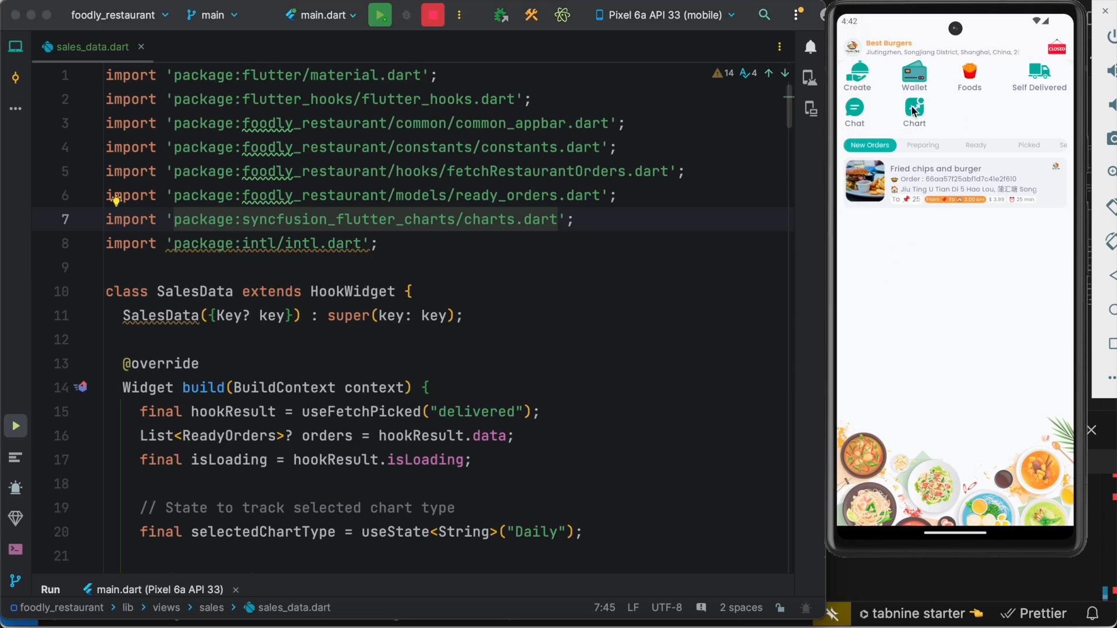
# Step: Tap the Chart tile on the restaurant home screen to show the daily sales chart
pyautogui.click(914, 111)
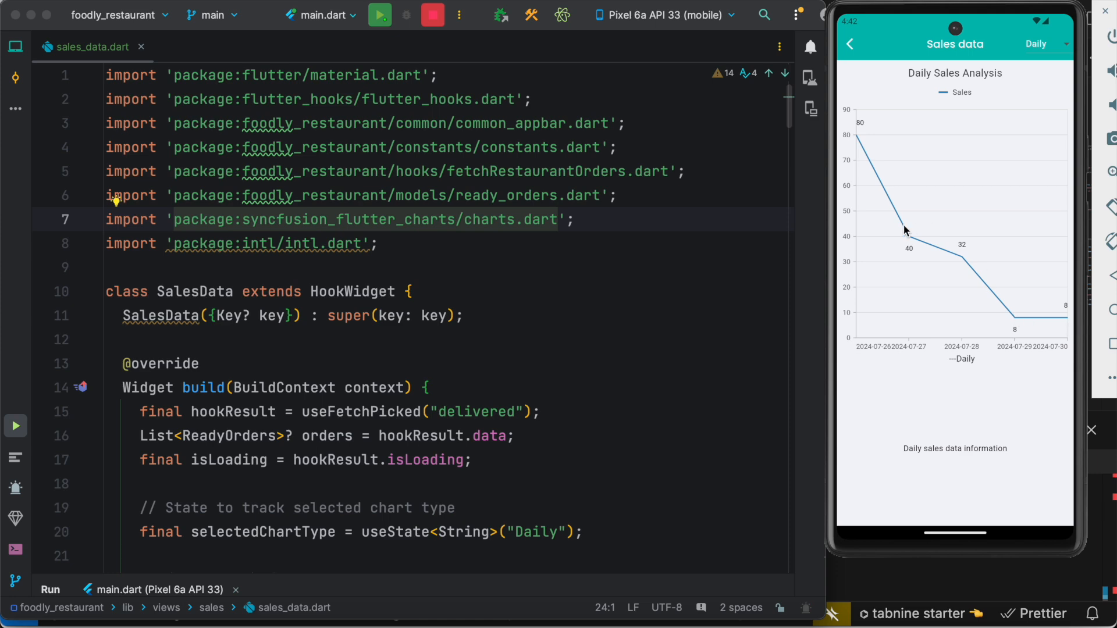
pyautogui.moveTo(1081, 20)
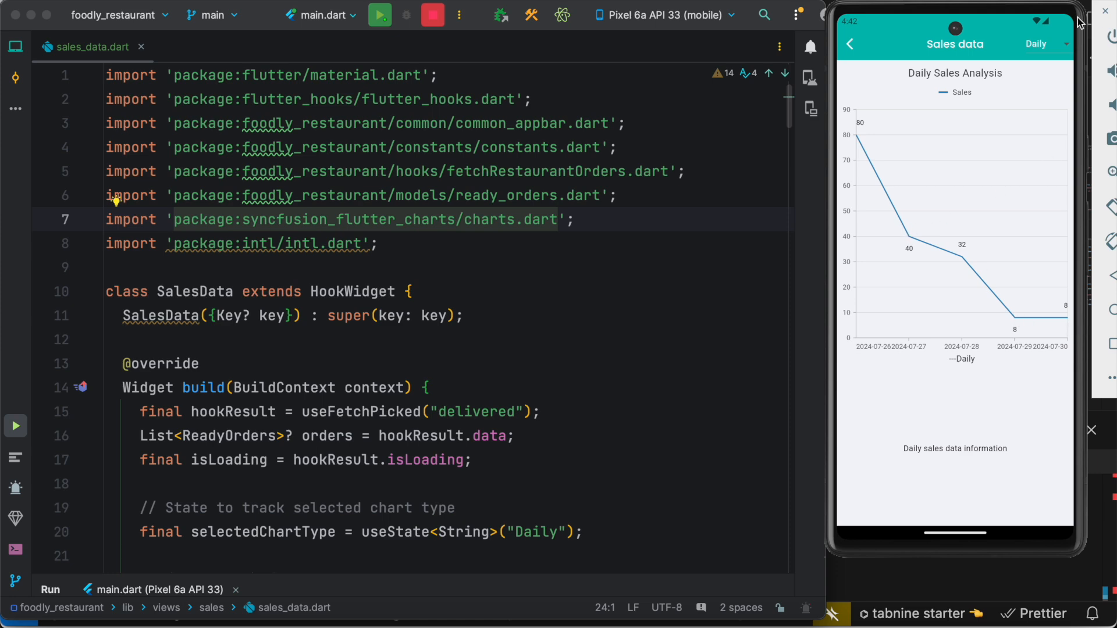
pyautogui.moveTo(1058, 66)
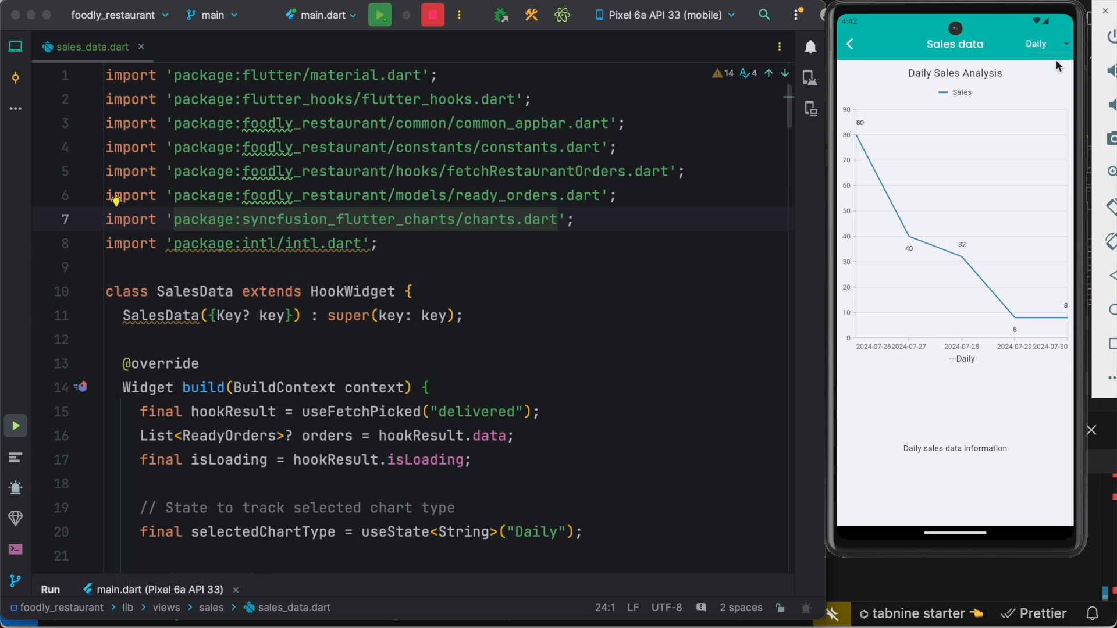
pyautogui.moveTo(1066, 48)
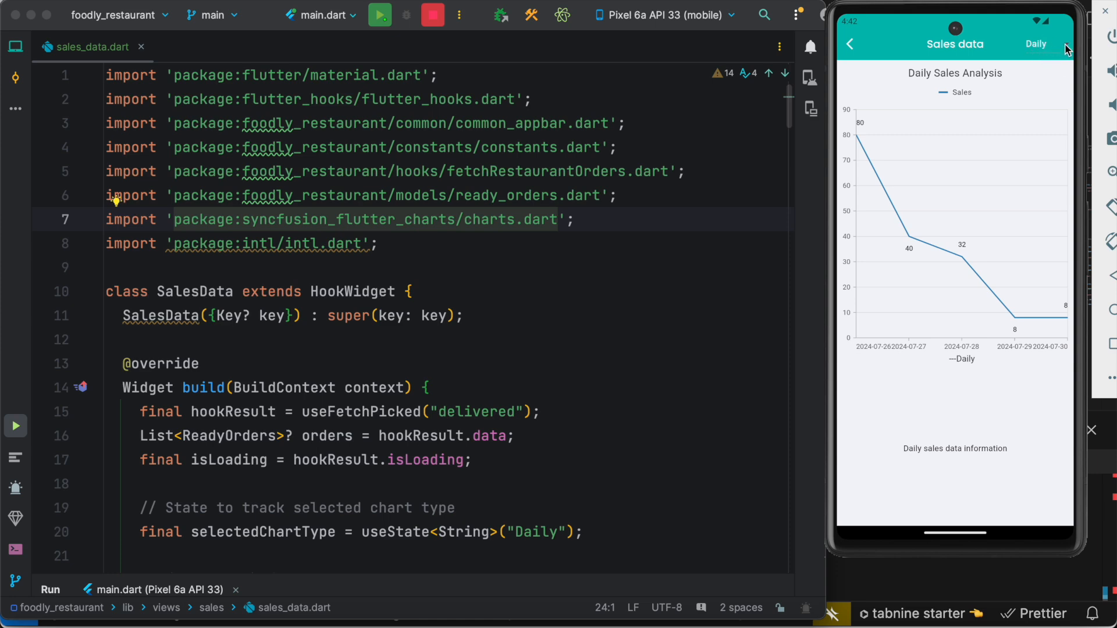
# Step: Change the chart period dropdown to Monthly, then to Yearly, showing 2023 totaling 168
pyautogui.click(1035, 44)
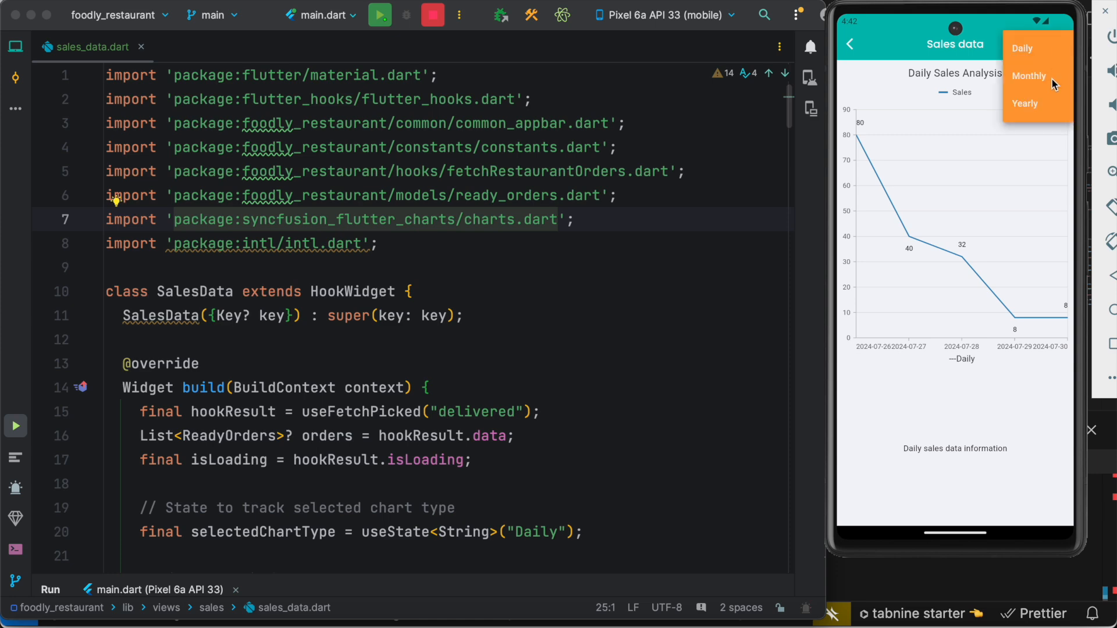
pyautogui.click(1029, 76)
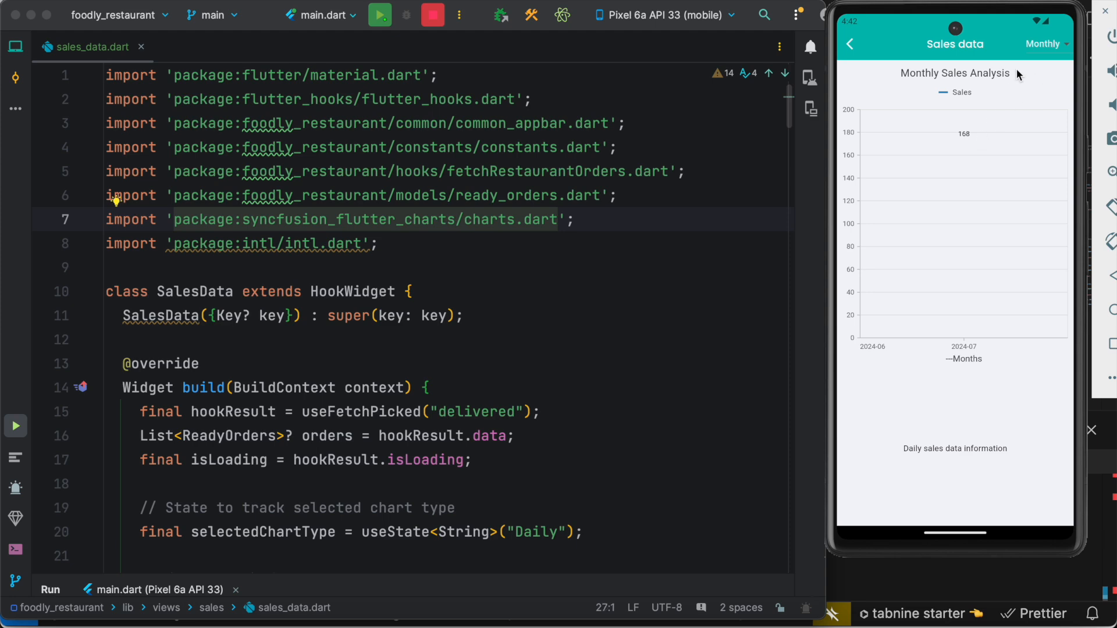
pyautogui.moveTo(912, 357)
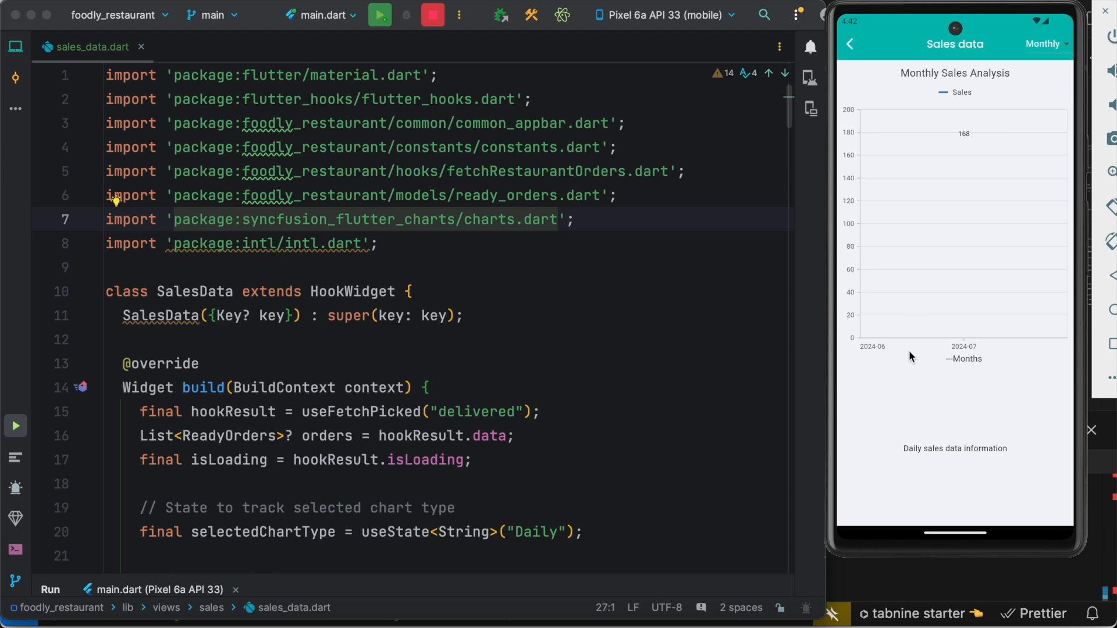
pyautogui.moveTo(976, 146)
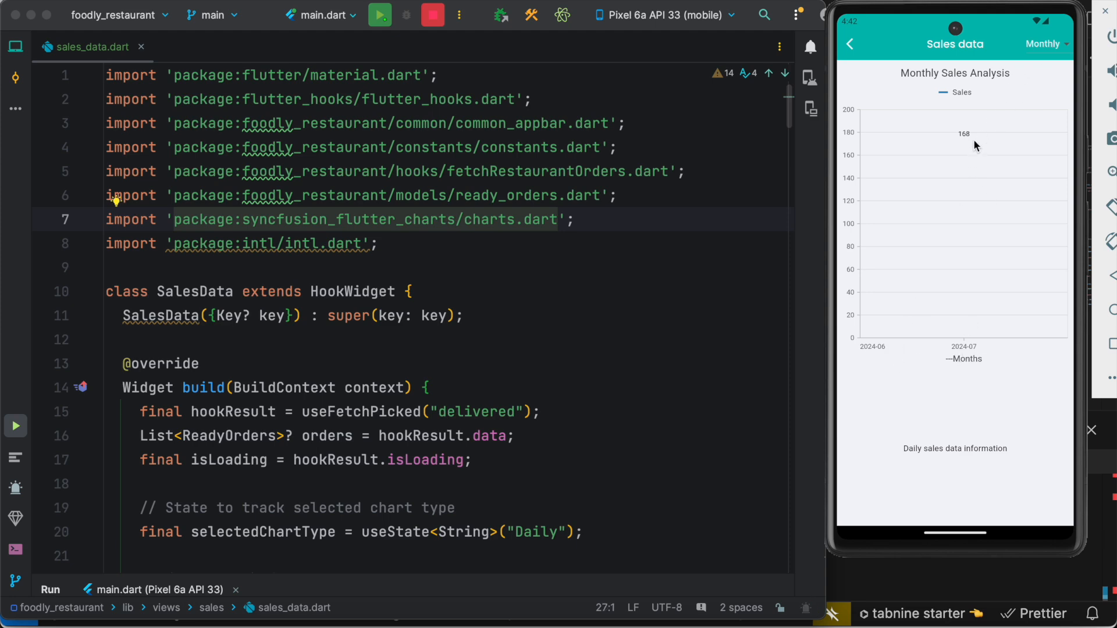
pyautogui.moveTo(1031, 44)
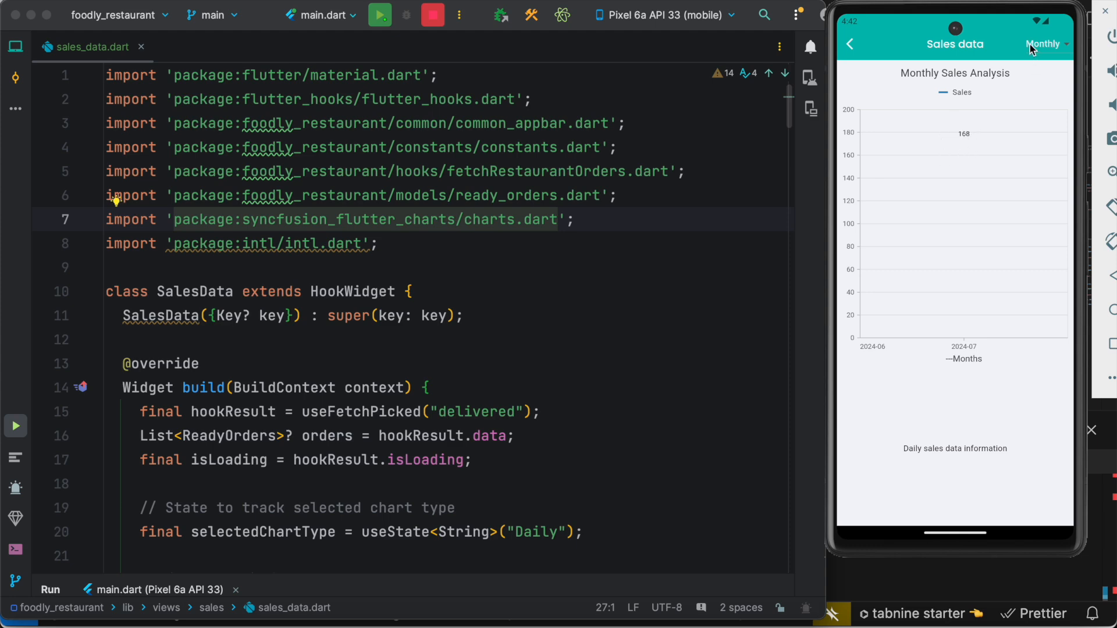
pyautogui.click(1047, 44)
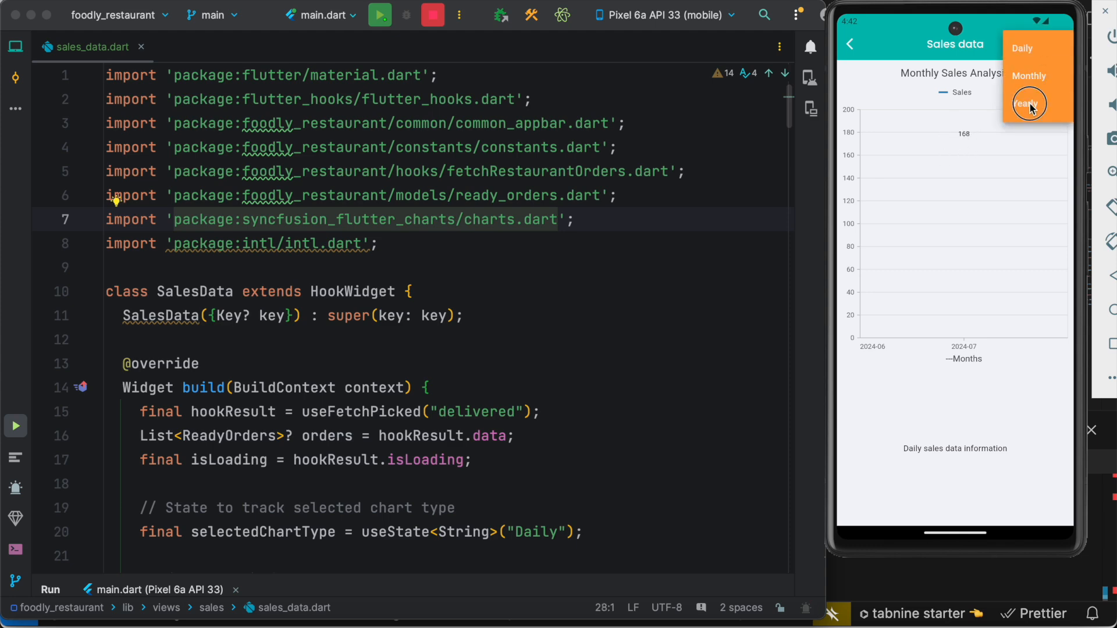
pyautogui.click(1028, 104)
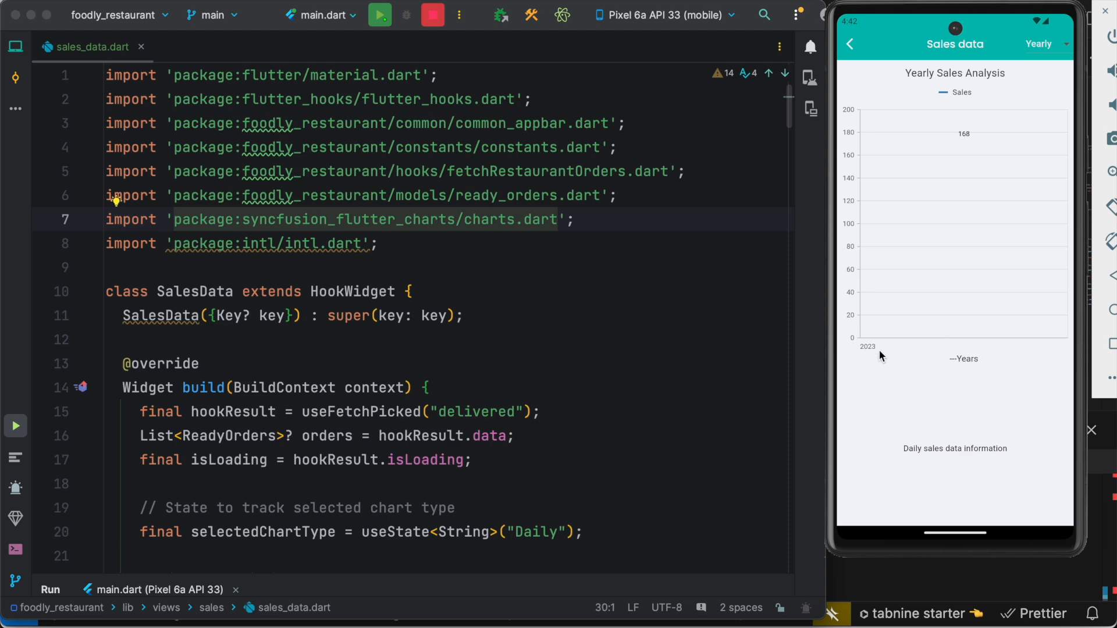
pyautogui.moveTo(967, 118)
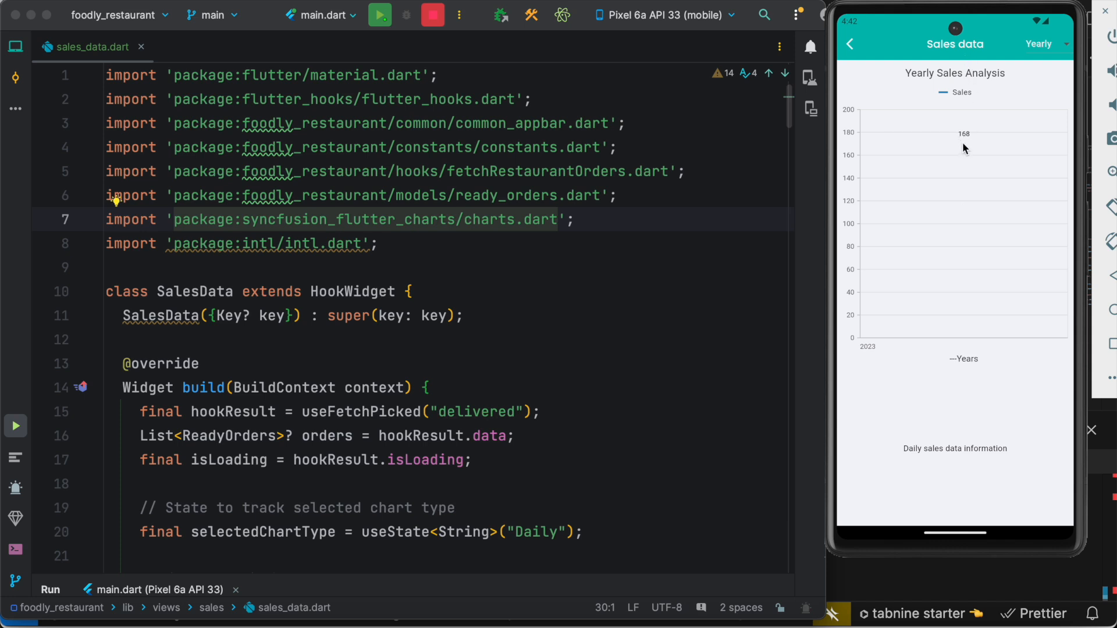
# Step: Set the chart period dropdown from Yearly back to Daily
pyautogui.click(1043, 43)
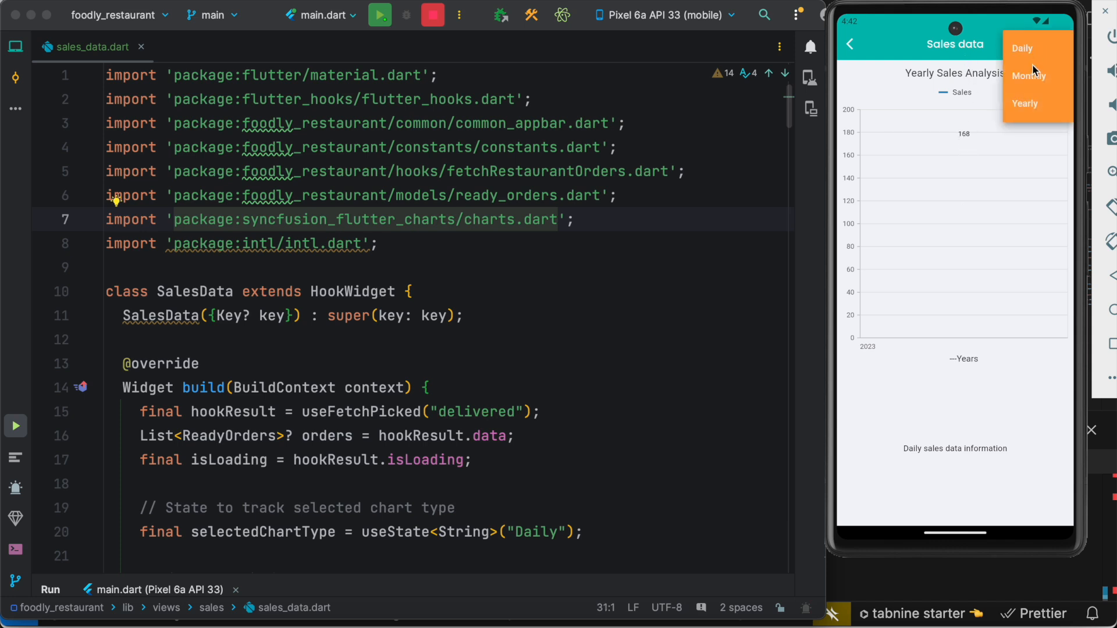
pyautogui.click(1022, 47)
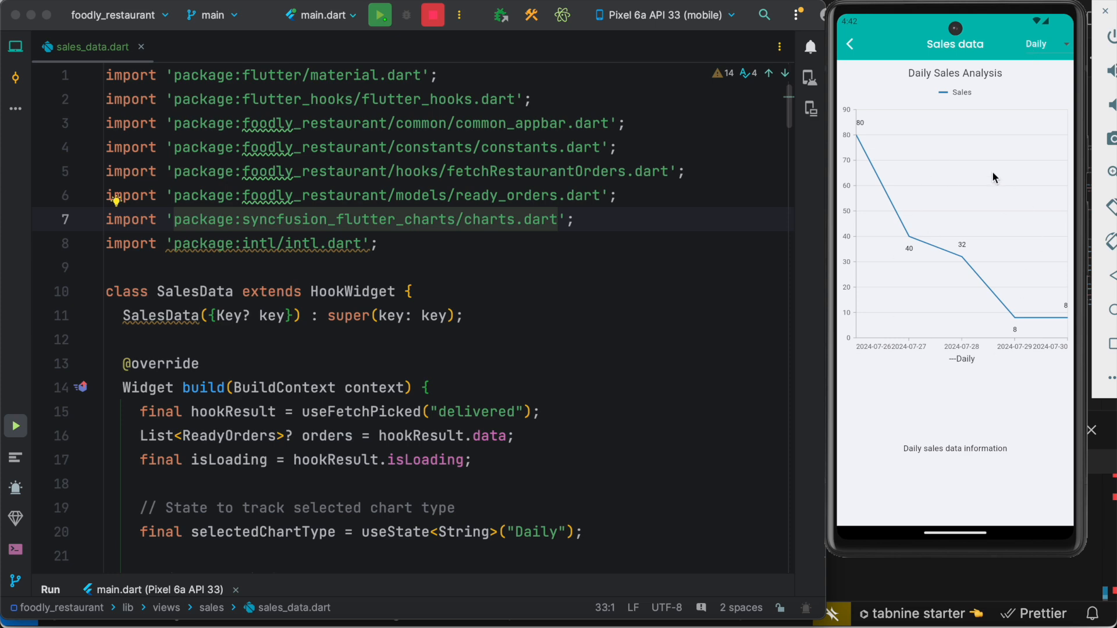
pyautogui.moveTo(1026, 361)
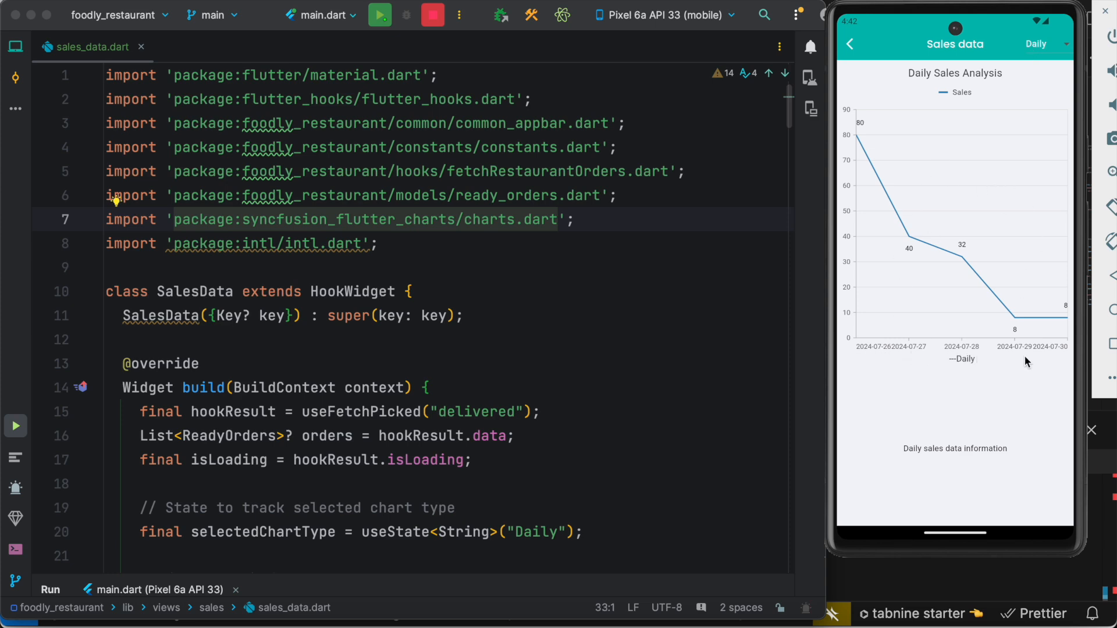
pyautogui.moveTo(540, 371)
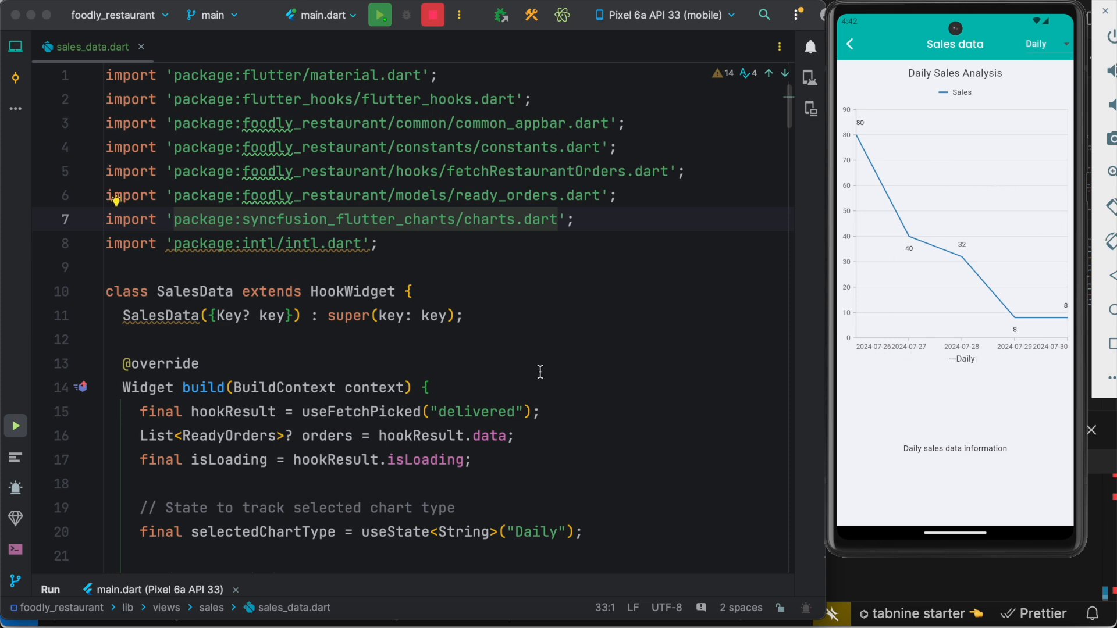
pyautogui.moveTo(691, 322)
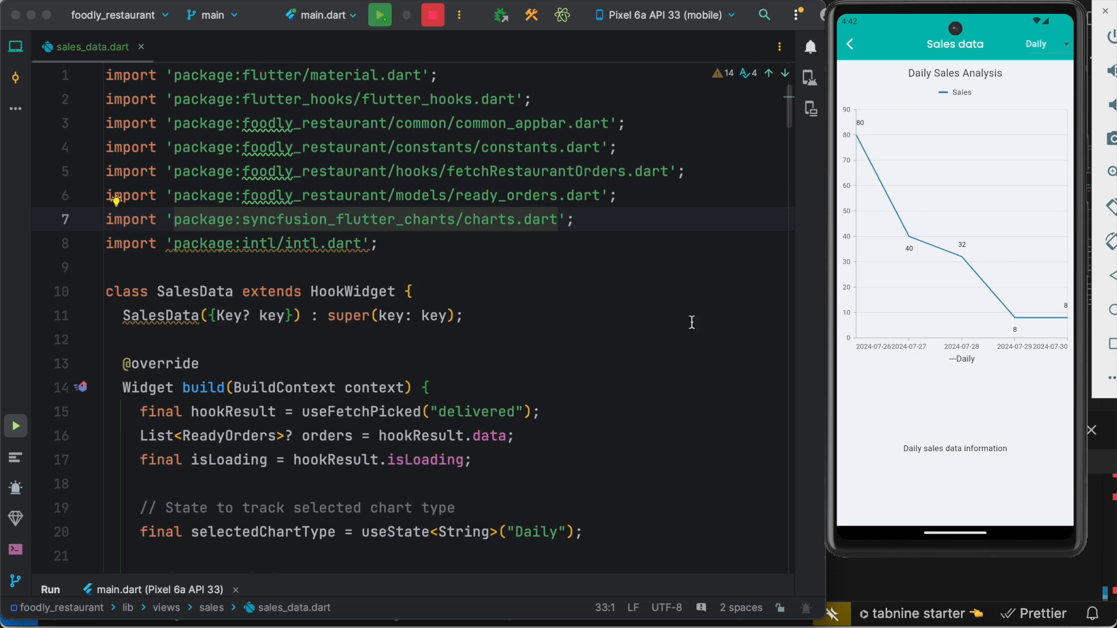
pyautogui.moveTo(660, 350)
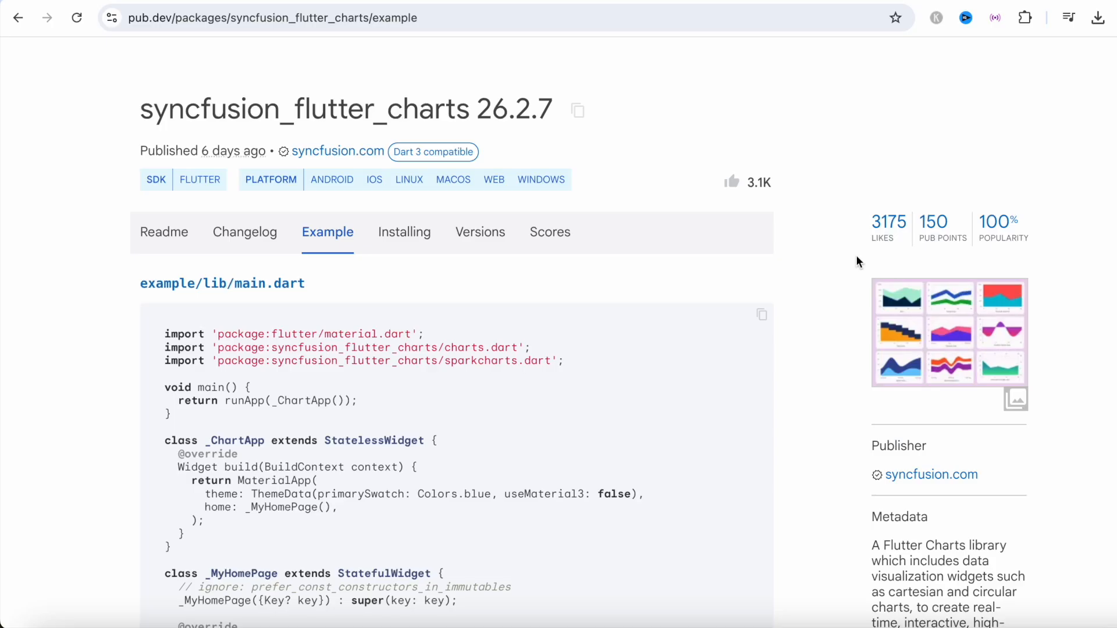
pyautogui.moveTo(803, 329)
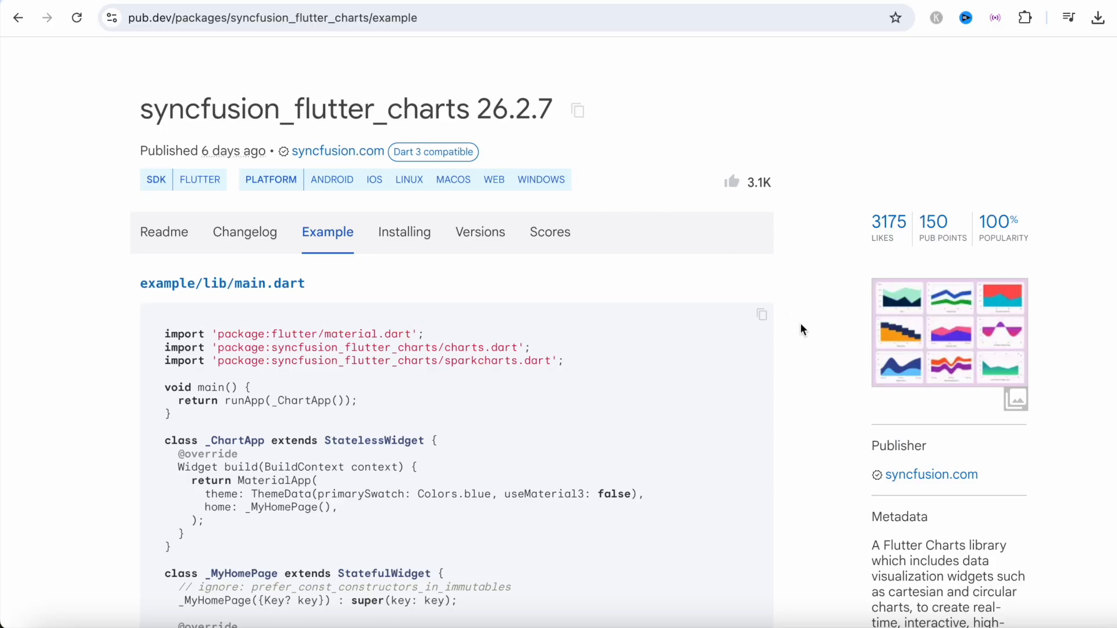
# Step: Scroll the pub.dev syncfusion_flutter_charts example down to the _SalesData sample list
pyautogui.scroll(-3)
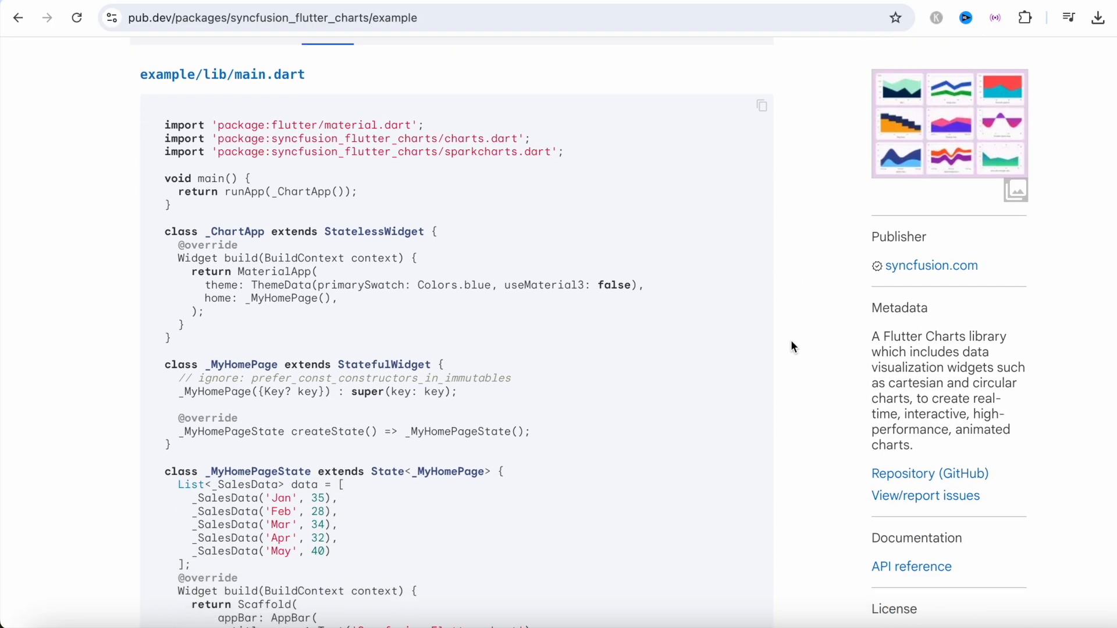
pyautogui.scroll(-3)
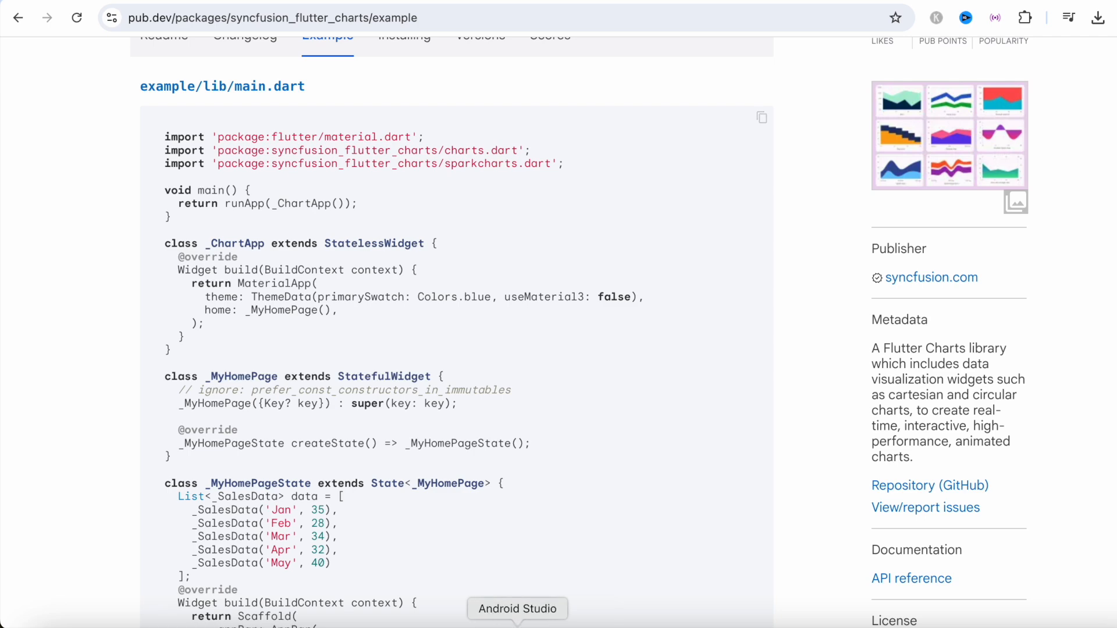
pyautogui.click(517, 609)
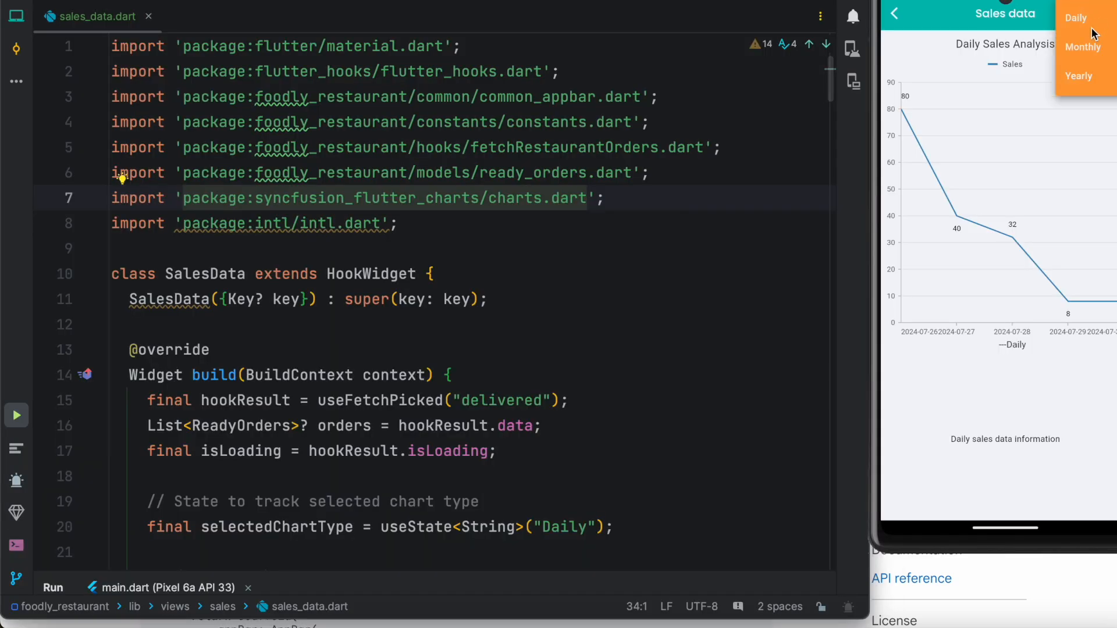
pyautogui.click(1082, 48)
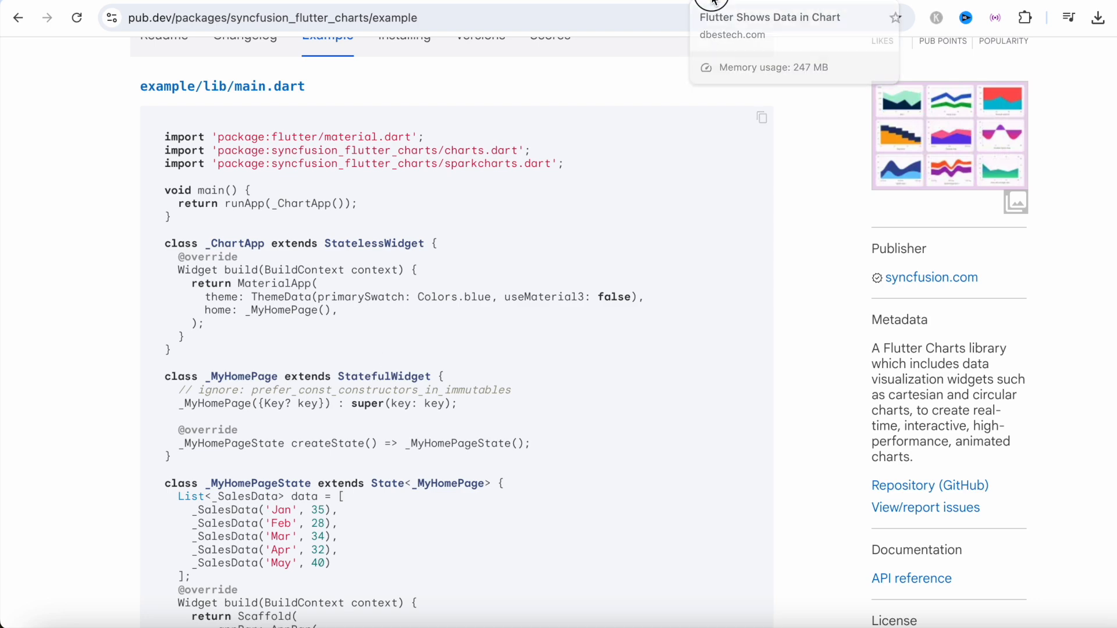
# Step: Scroll through dbestech's 'Flutter Shows Data in Chart' code for daily, monthly and yearly data
pyautogui.click(770, 17)
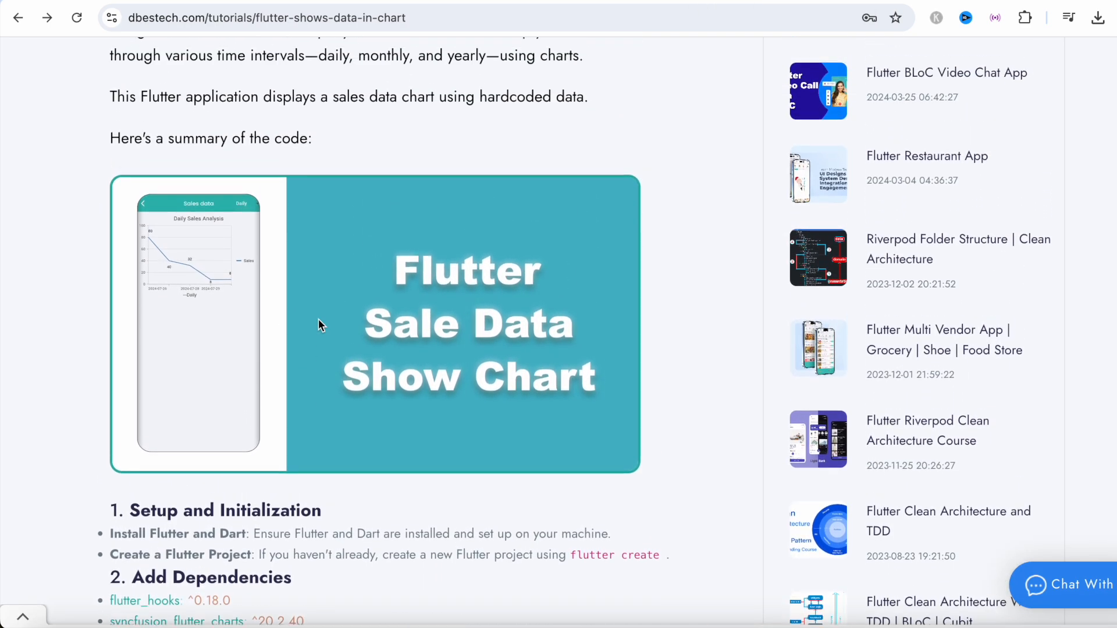
pyautogui.scroll(-3)
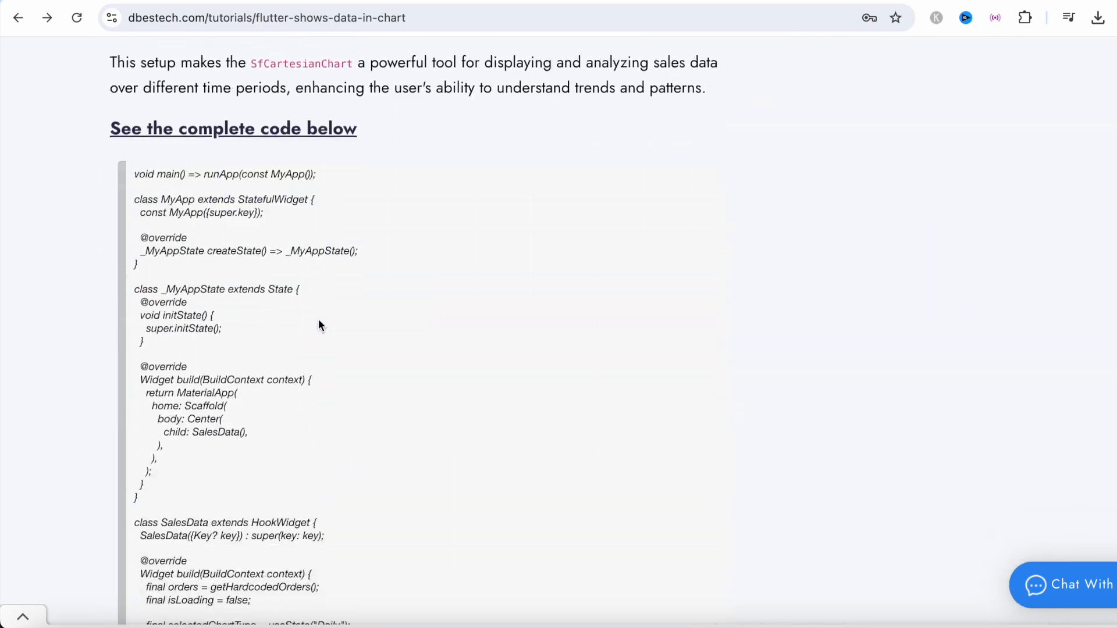
pyautogui.scroll(-3)
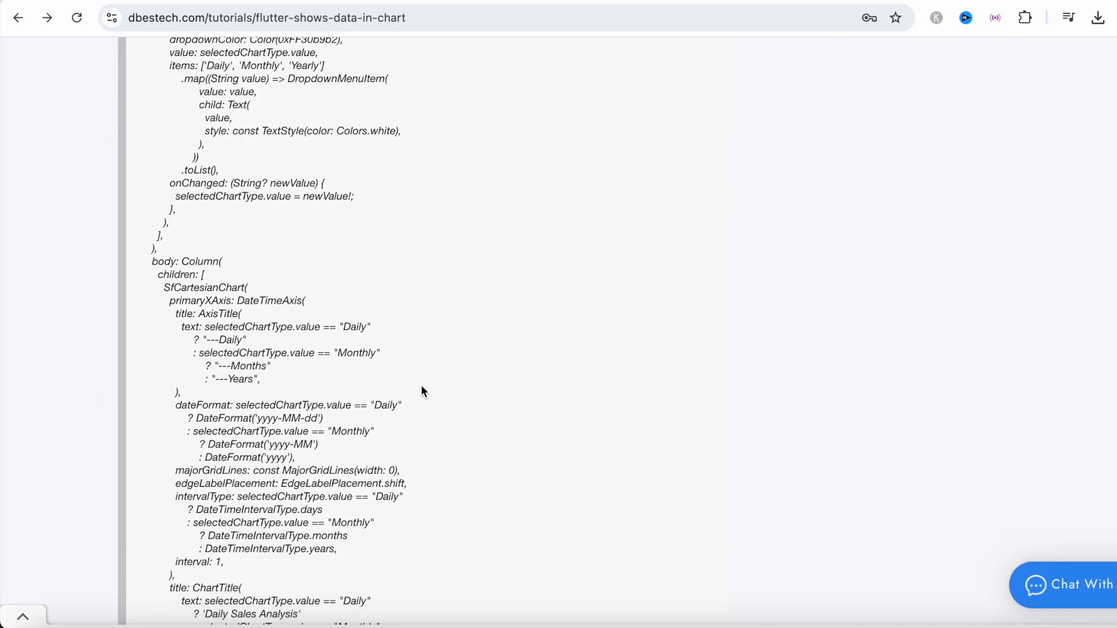
pyautogui.scroll(-3)
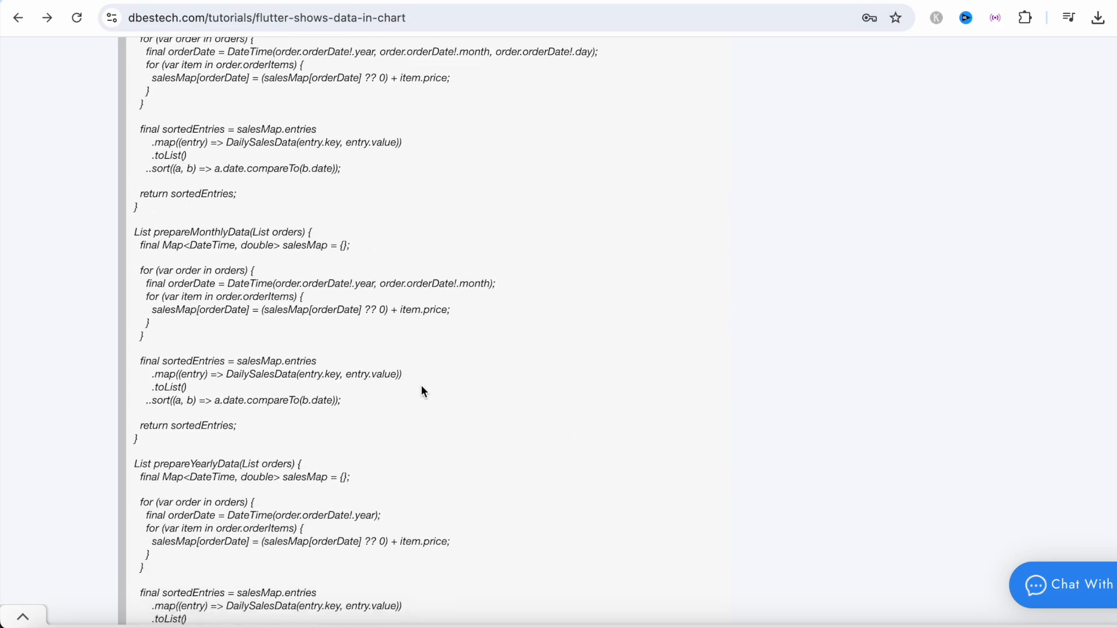